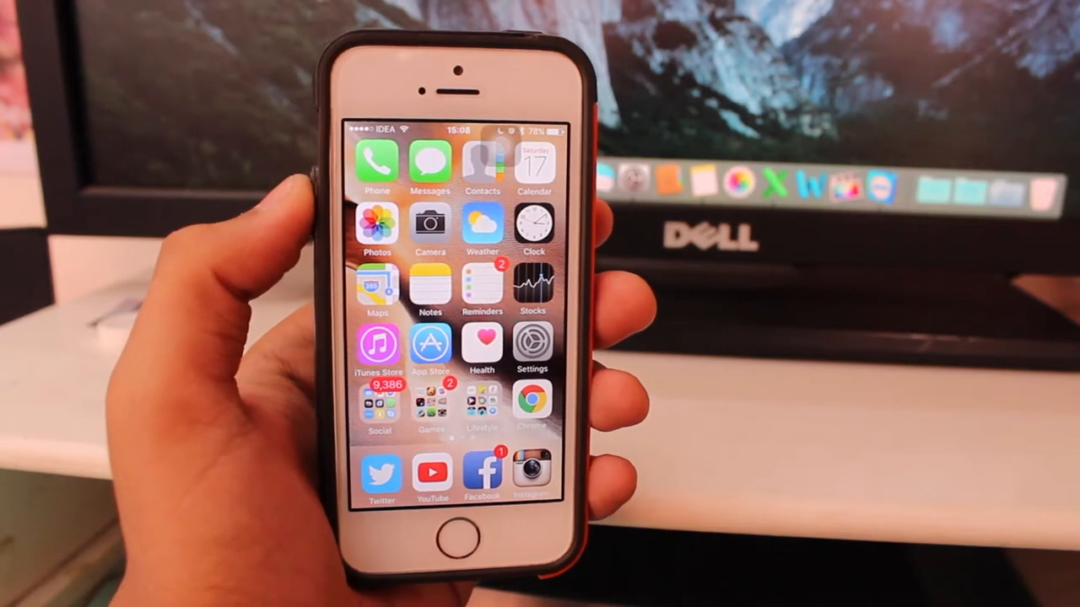
Step: Launch the Clock app from the home screen onto the World Clock list
scroll("left", 3)
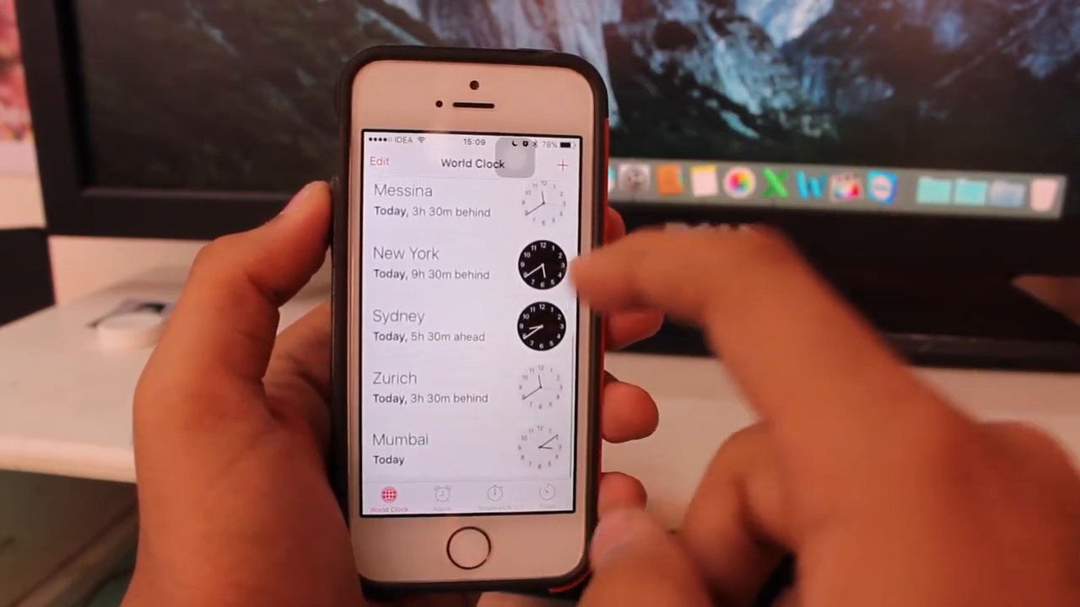
Step: Browse the Choose a City list down through the A–C cities toward Center, U.S.A
scroll("down", 3)
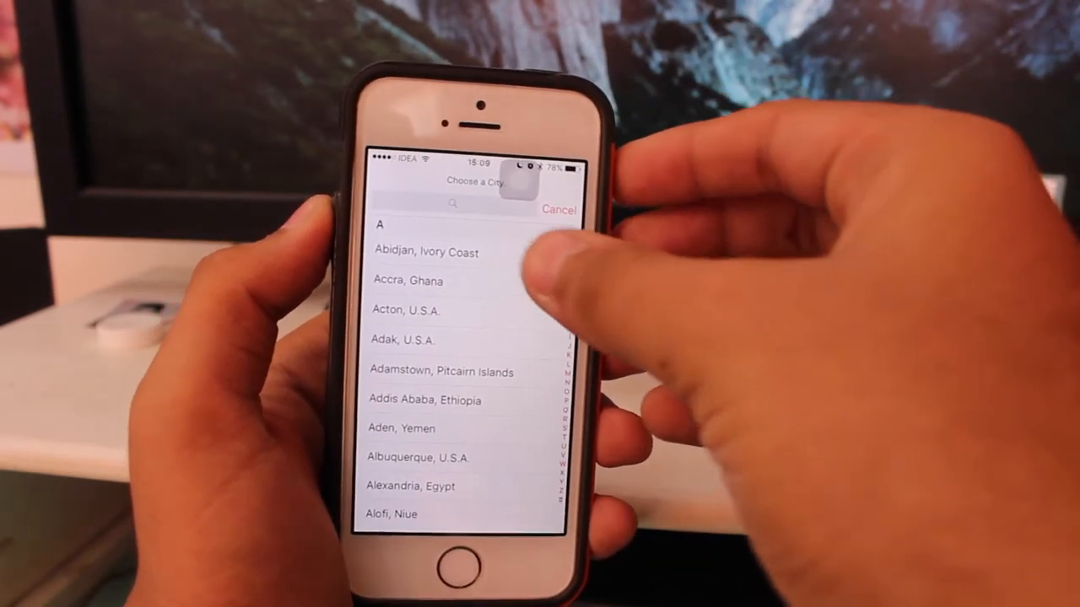
scroll("down", 3)
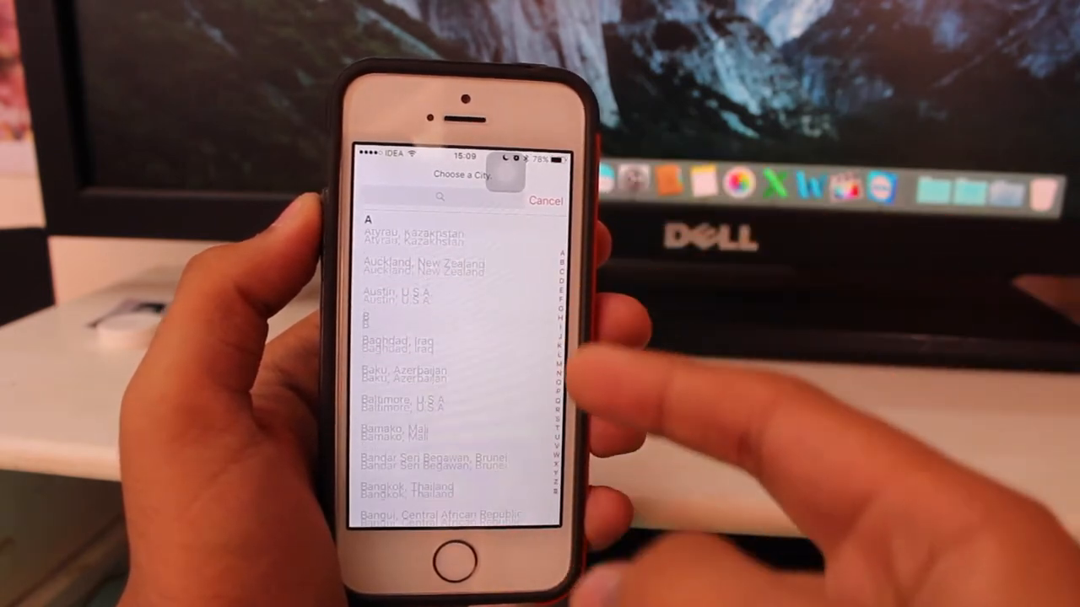
scroll("down", 3)
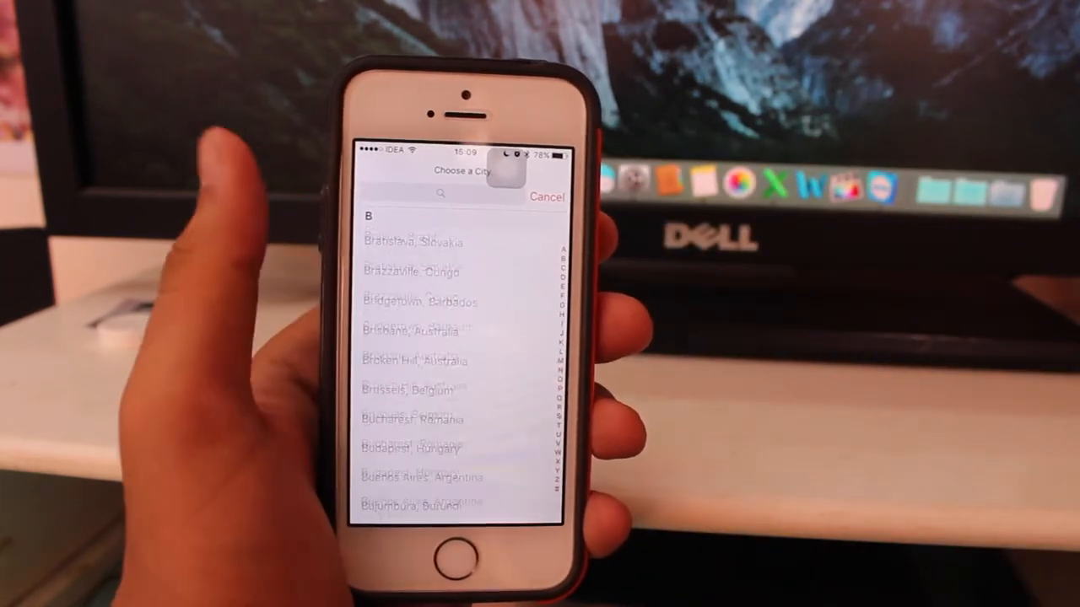
scroll("down", 3)
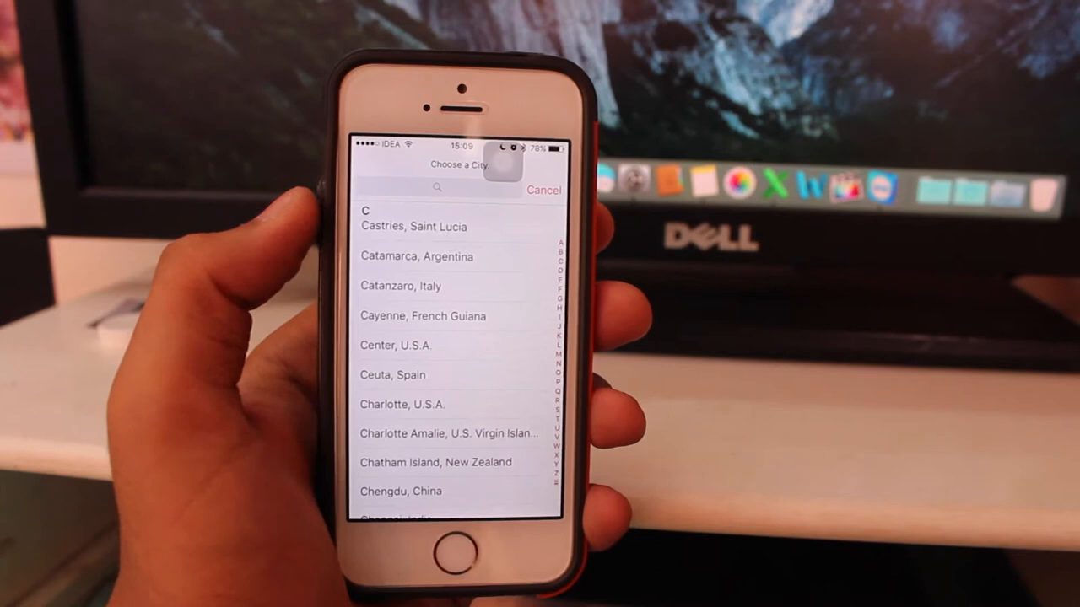
scroll("down", 3)
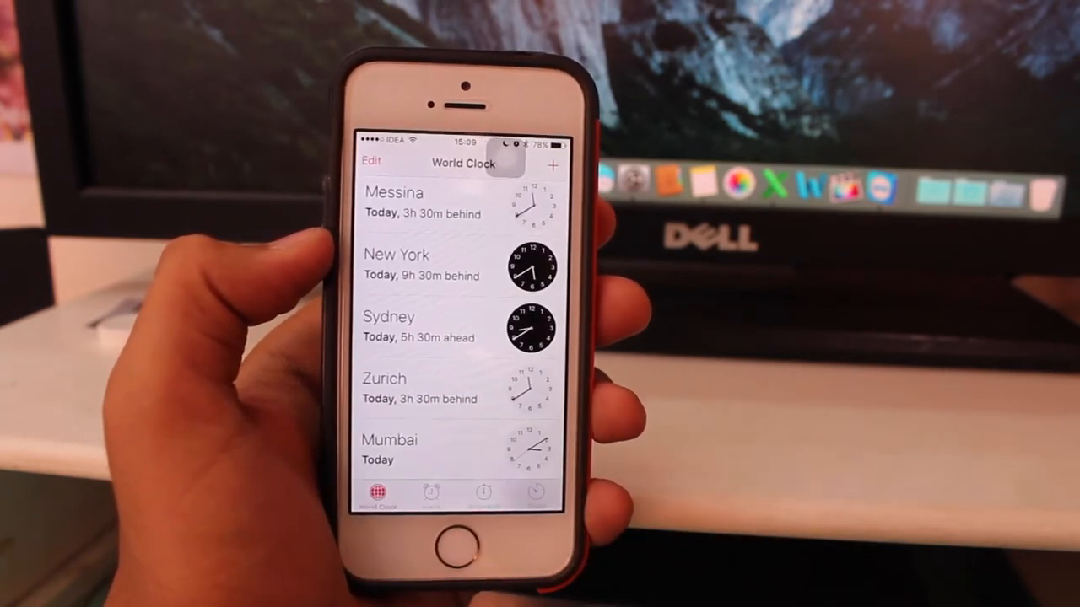
Step: Remove a city from the world clocks in Edit mode, then view the two enabled alarms
scroll("down", 3)
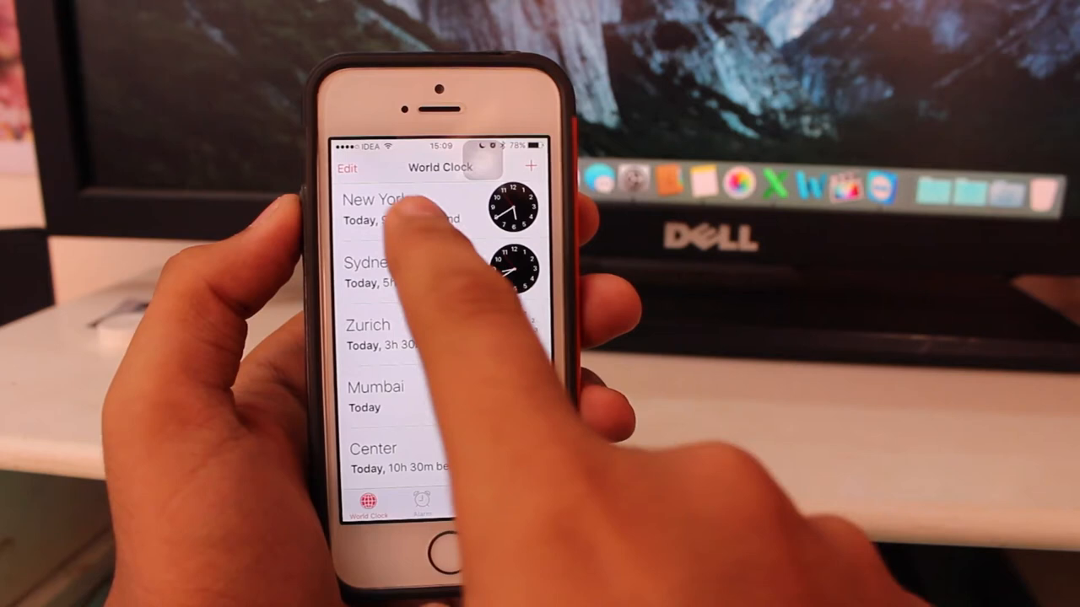
left_click(348, 169)
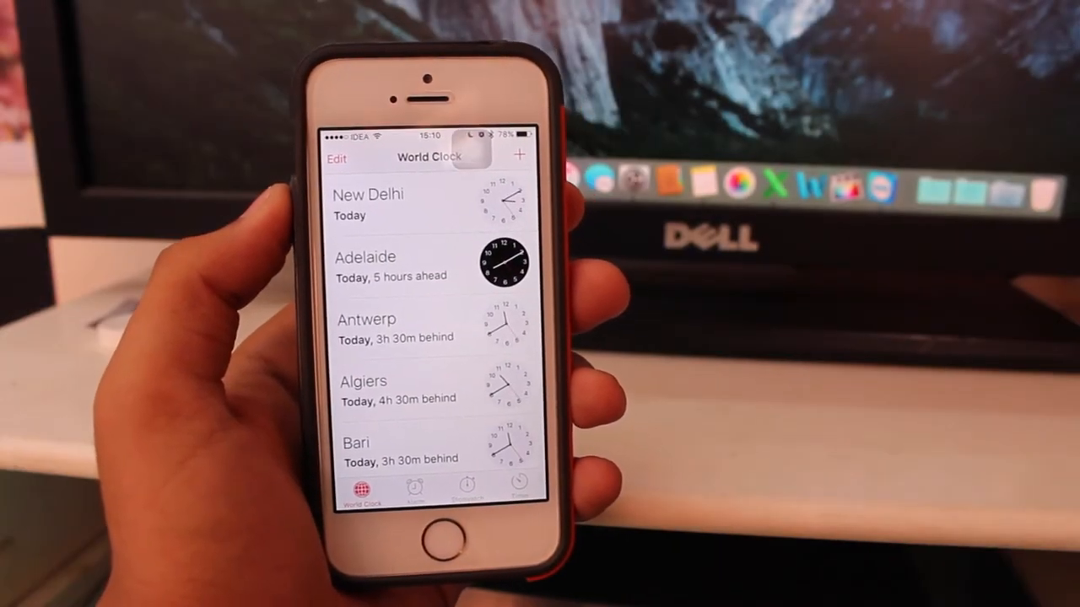
left_click(413, 486)
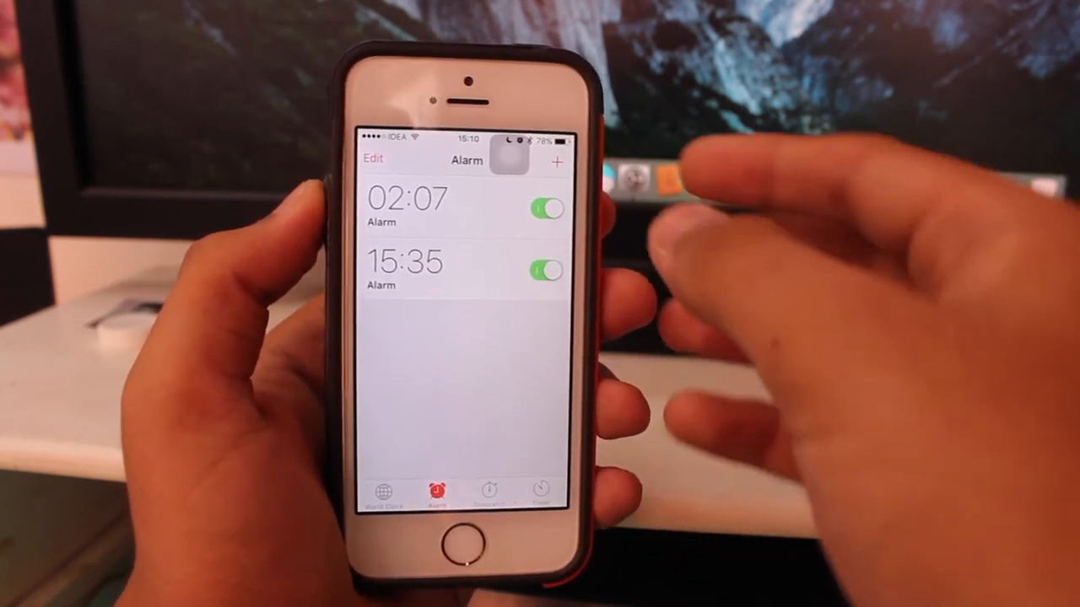
Step: Begin a new alarm set to 16:10 with Radar sound and snooze on
left_click(556, 162)
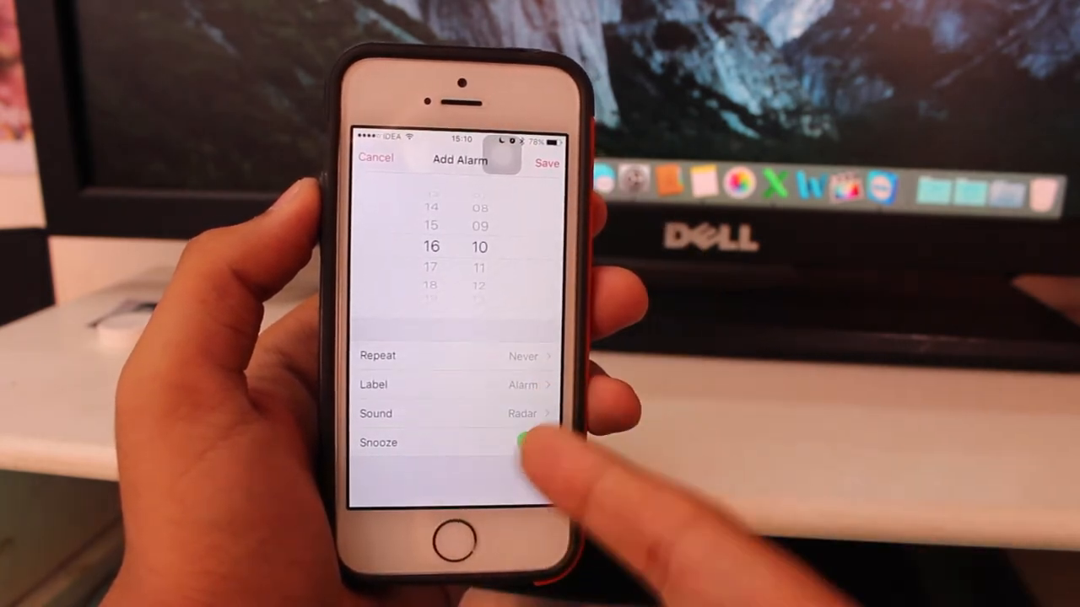
left_click(456, 413)
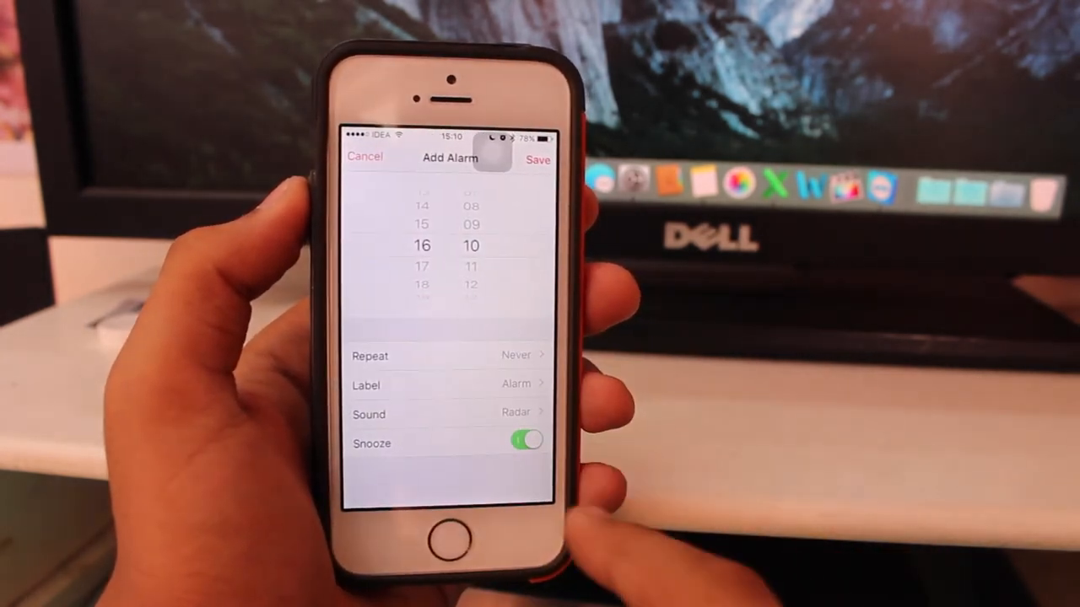
Step: Delete every alarm until No Alarms shows, then return to the home screen
left_click(537, 158)
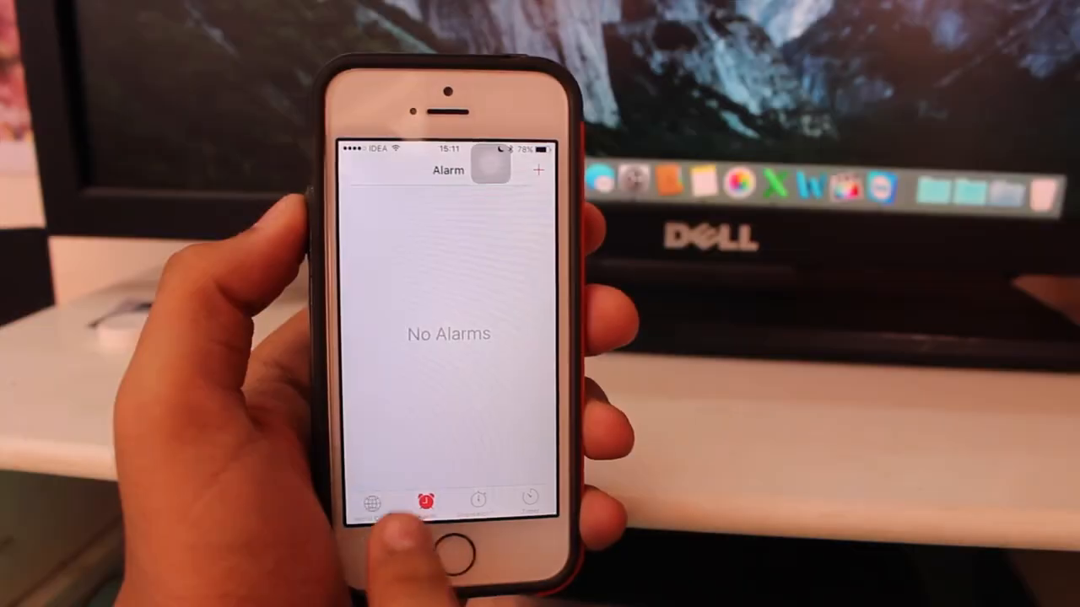
left_click(483, 543)
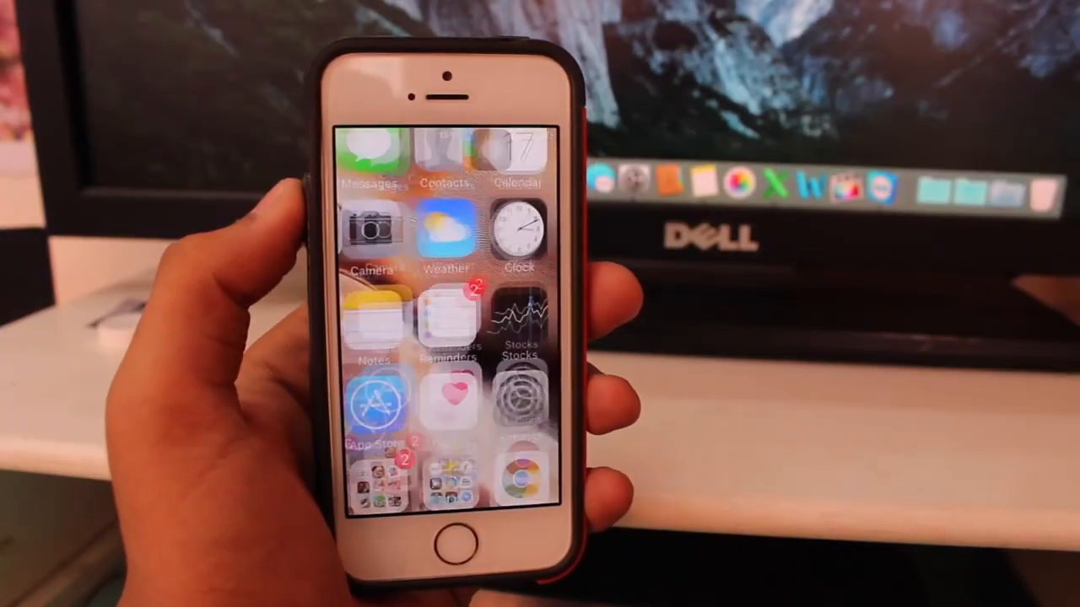